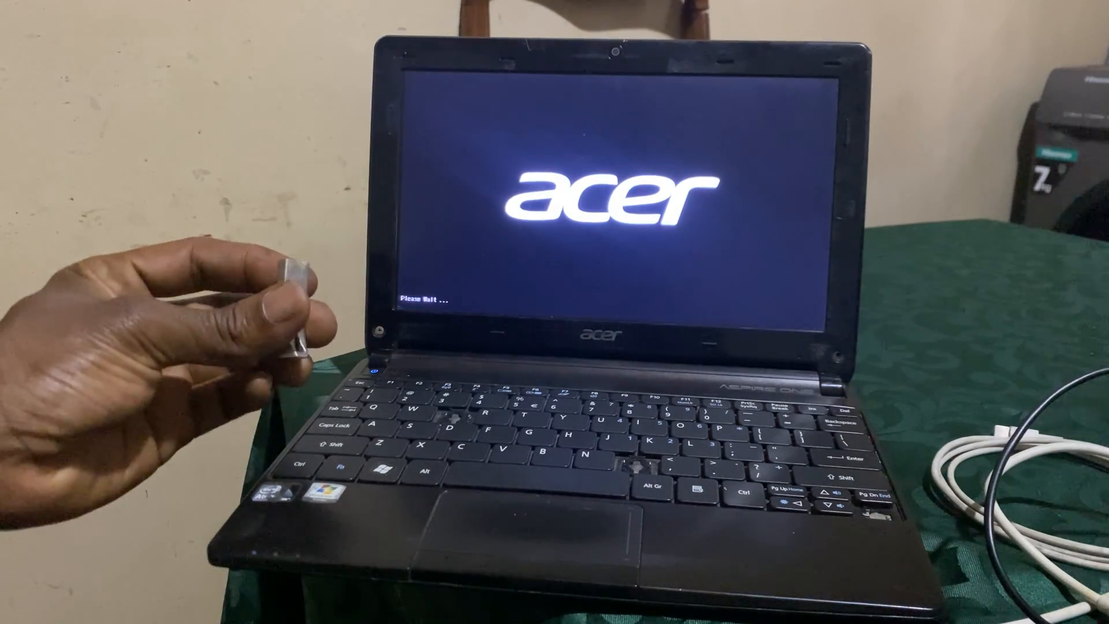
Enter firmware setup at the Acer logo and go to the Security page.
key(f2)
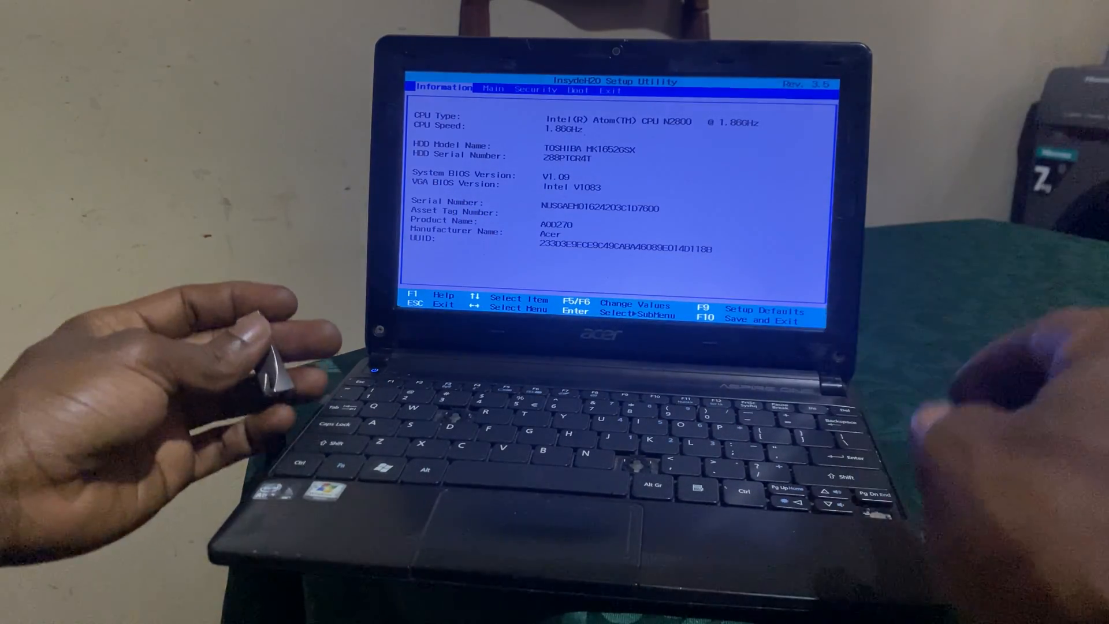
key(right)
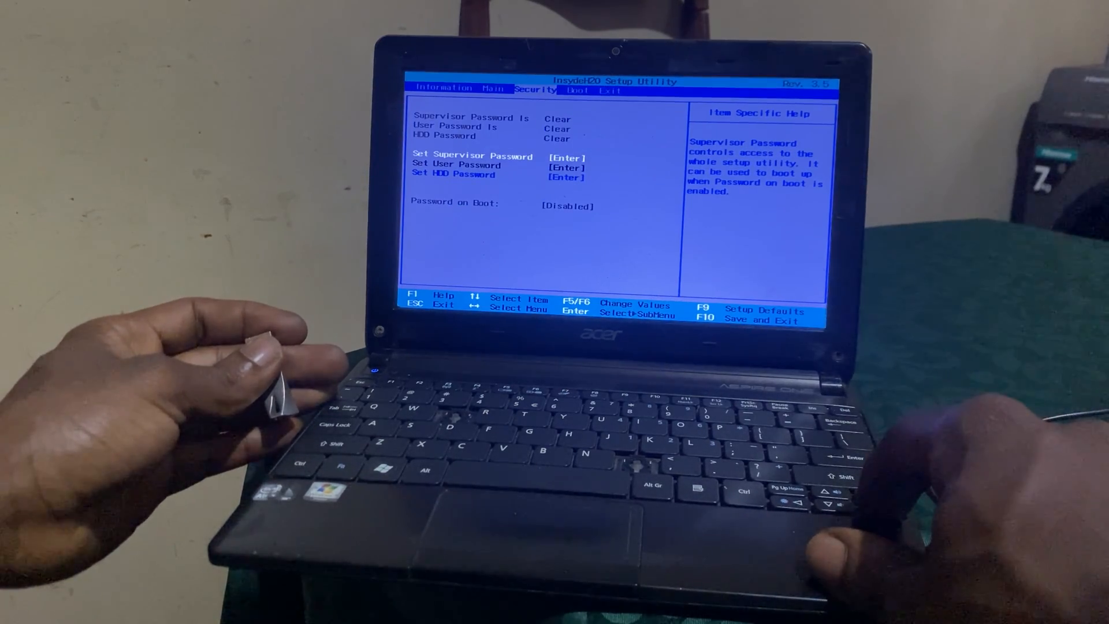
Review the Boot priority order, then return toward the Main settings page.
key(right)
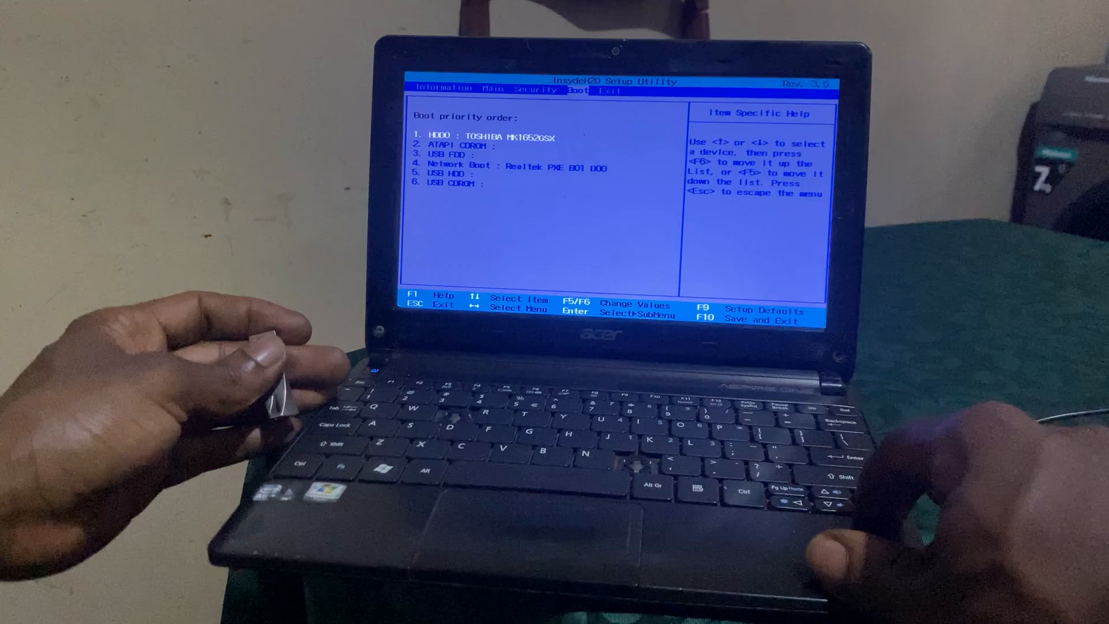
key(Left)
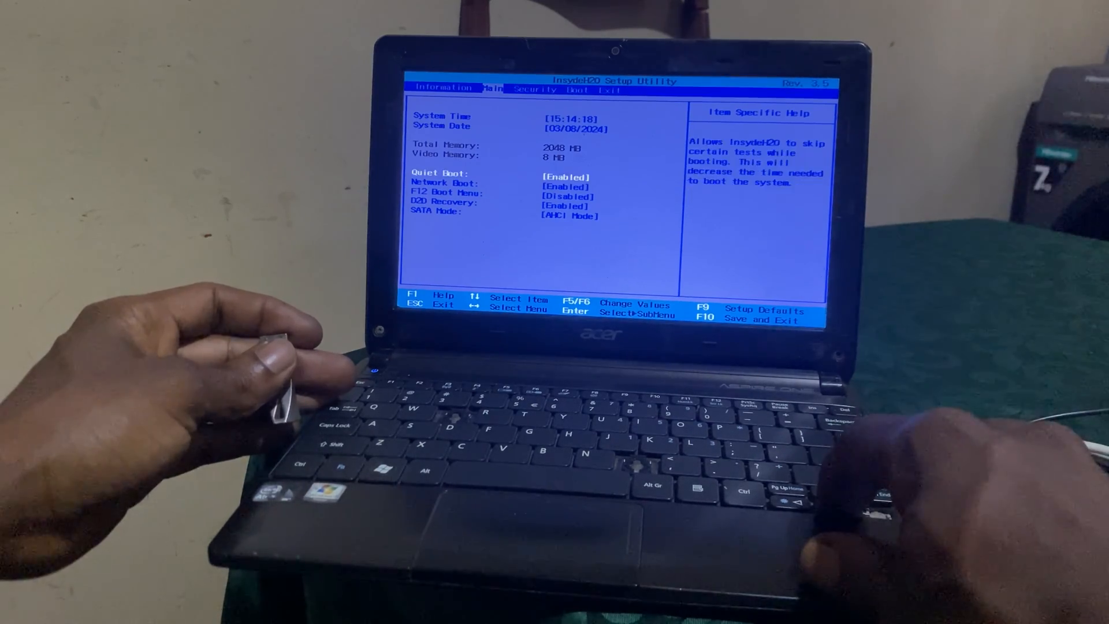
Select F12 Boot Menu and open its Disabled/Enabled choices.
key(down)
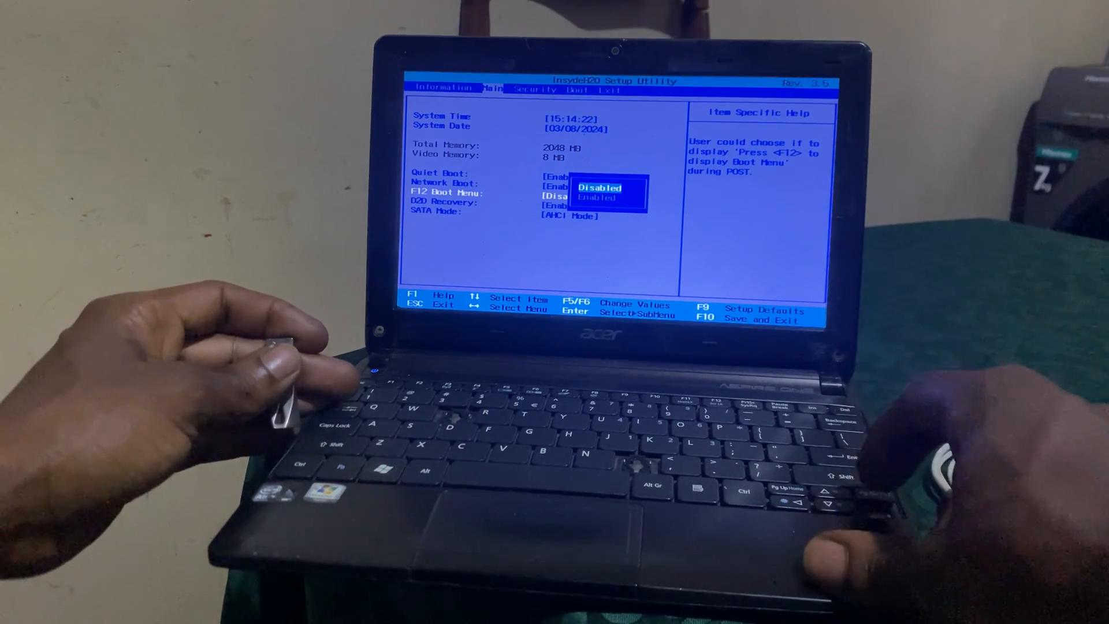
key(Enter)
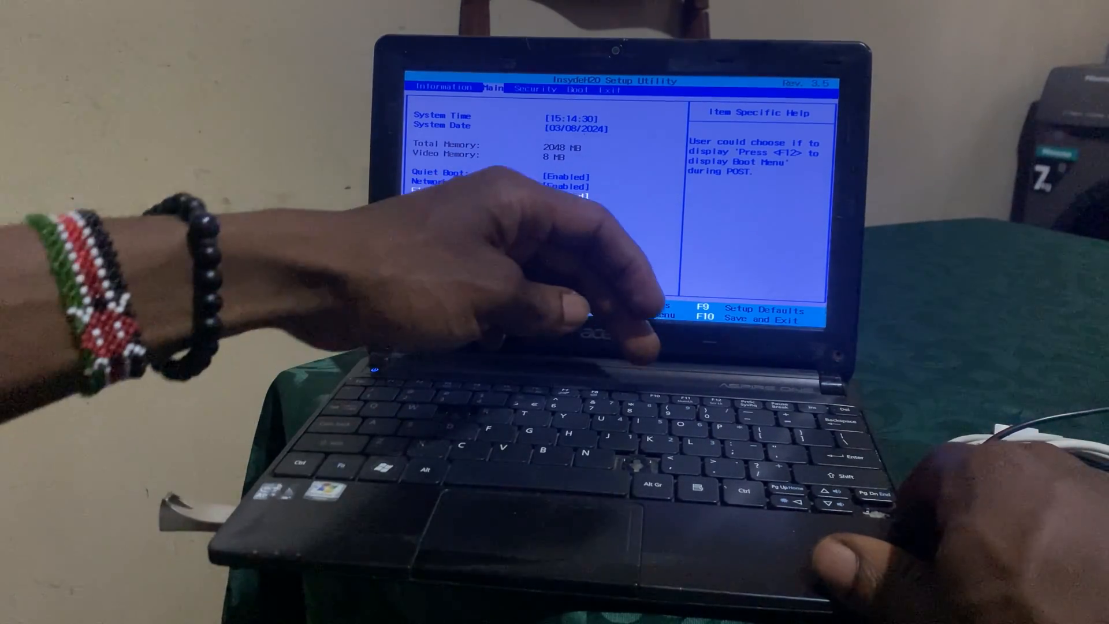
Save changes with F10, then highlight USB HDD: Samsung Flash Drive in Boot Manager.
key(F10)
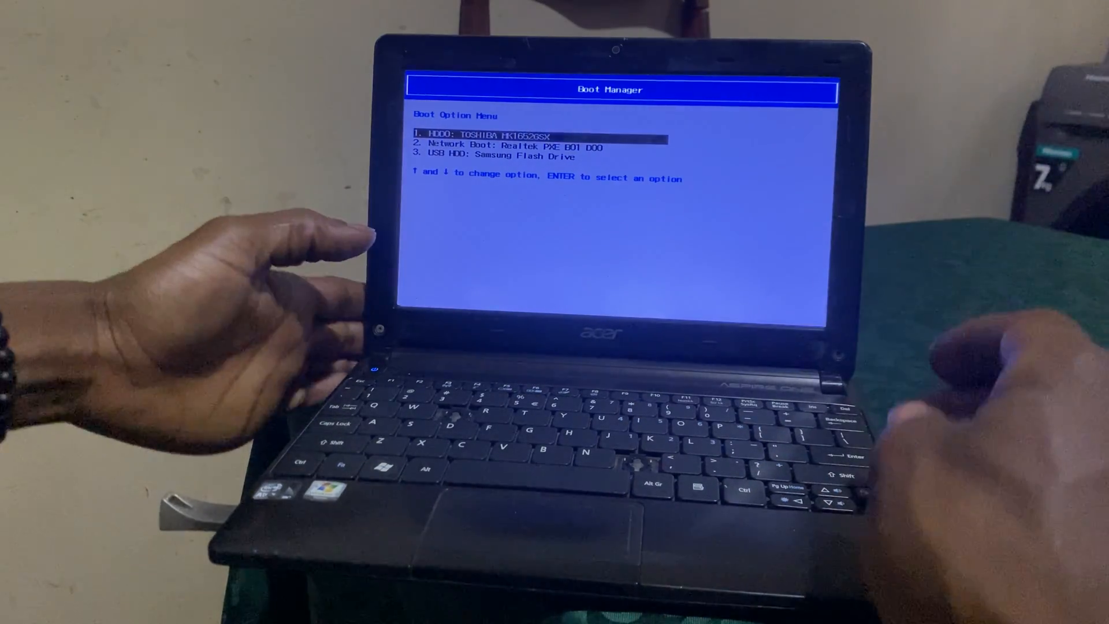
key(Down)
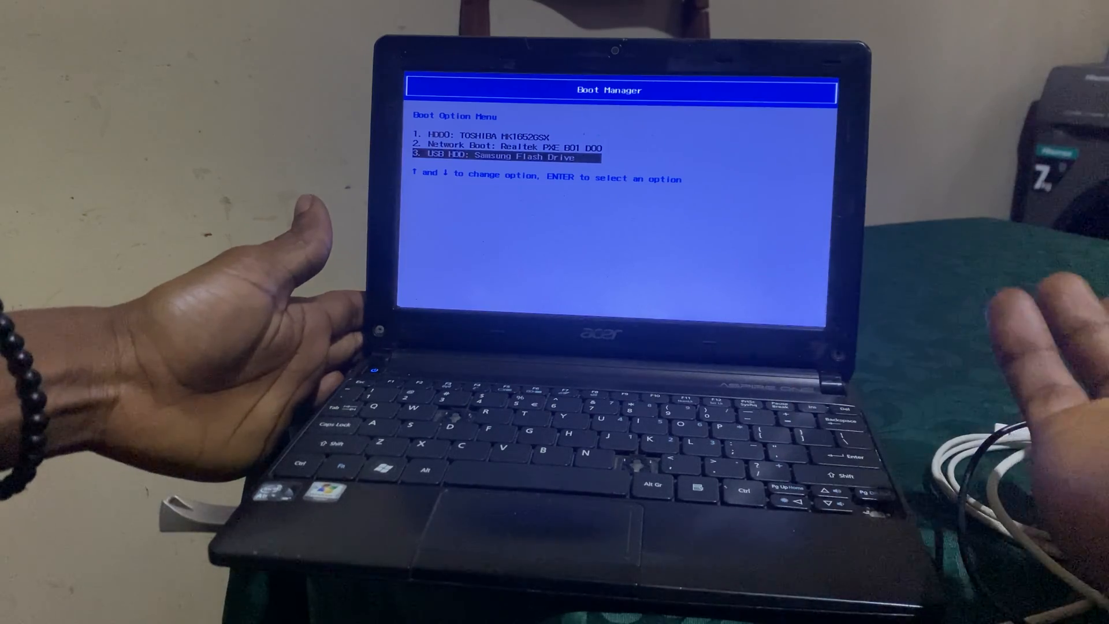